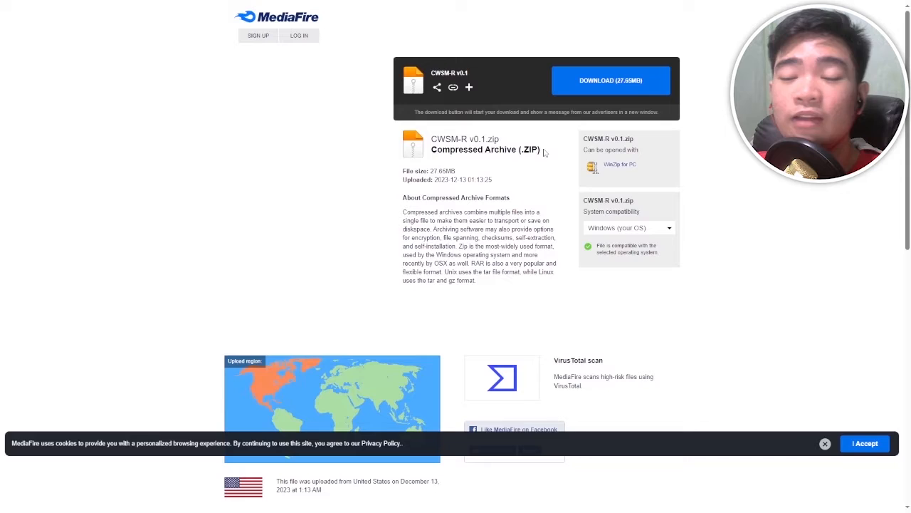
- Download CWSM-R v0.1.zip from MediaFire and save it to Downloads
click(610, 80)
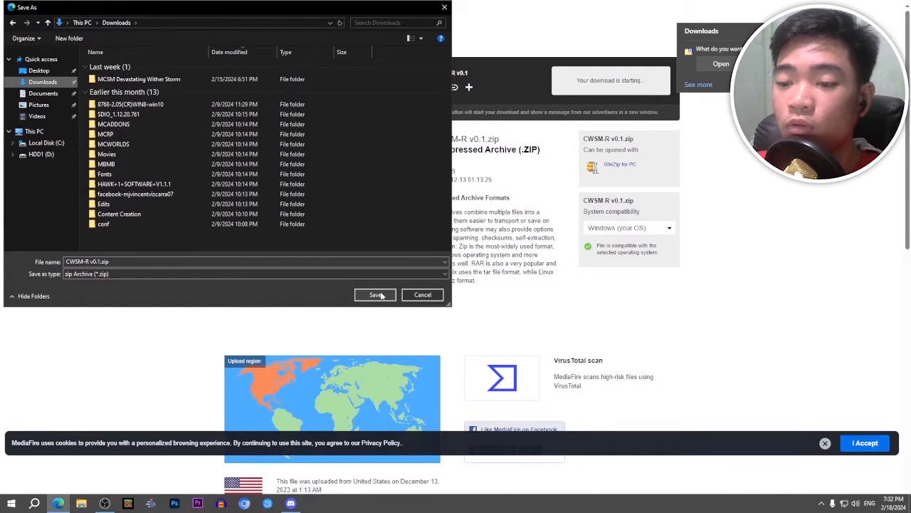
click(376, 294)
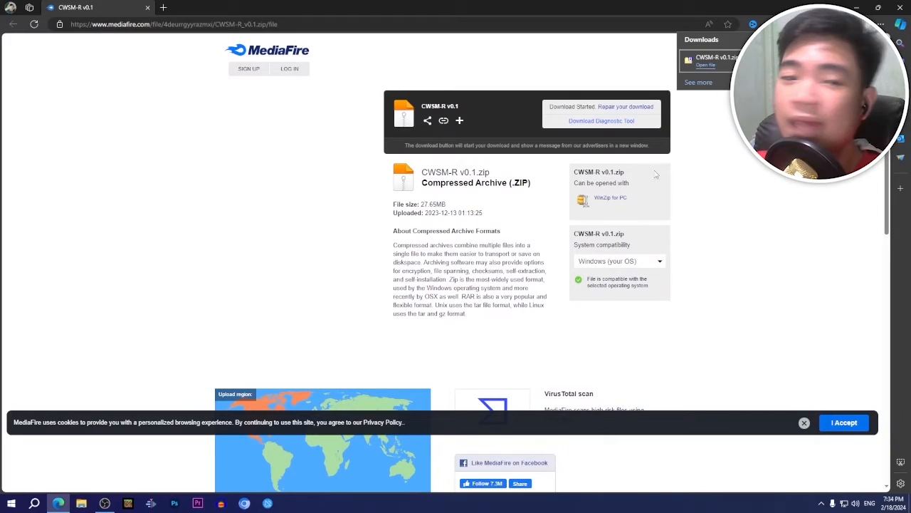
- In Downloads, rename CWSM-R v0.1.zip to a .mcaddon extension and accept the change
click(81, 503)
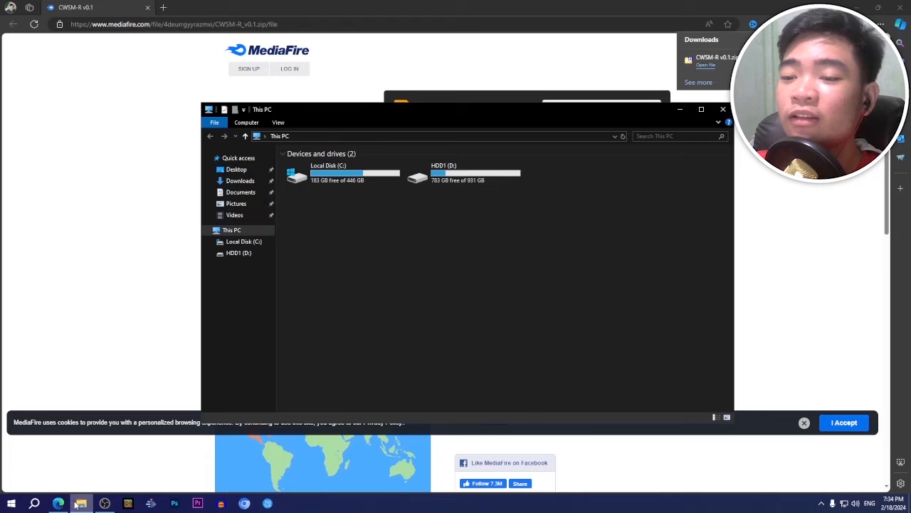
click(240, 180)
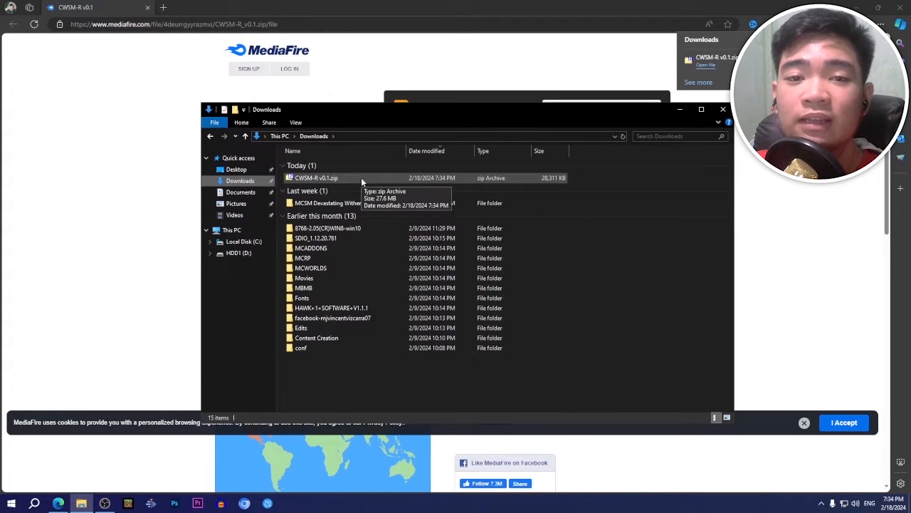
right_click(316, 177)
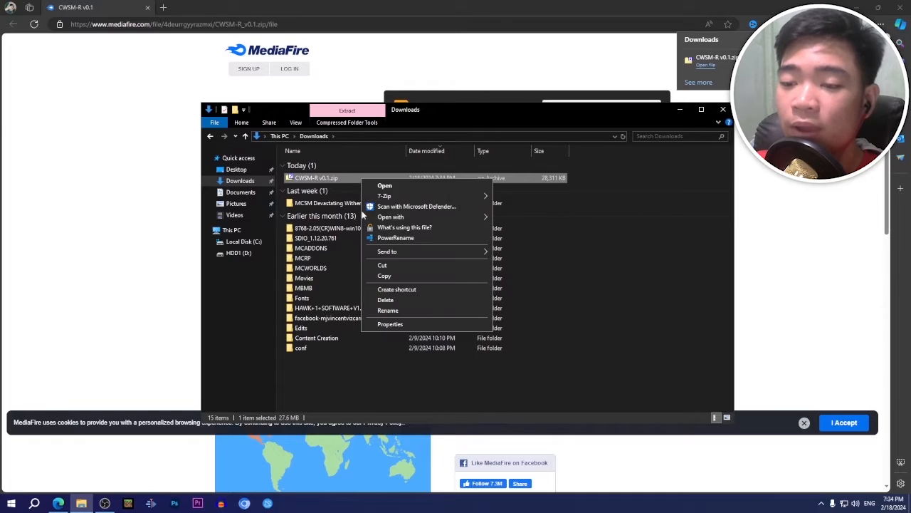
click(387, 310)
text(mcaddon)
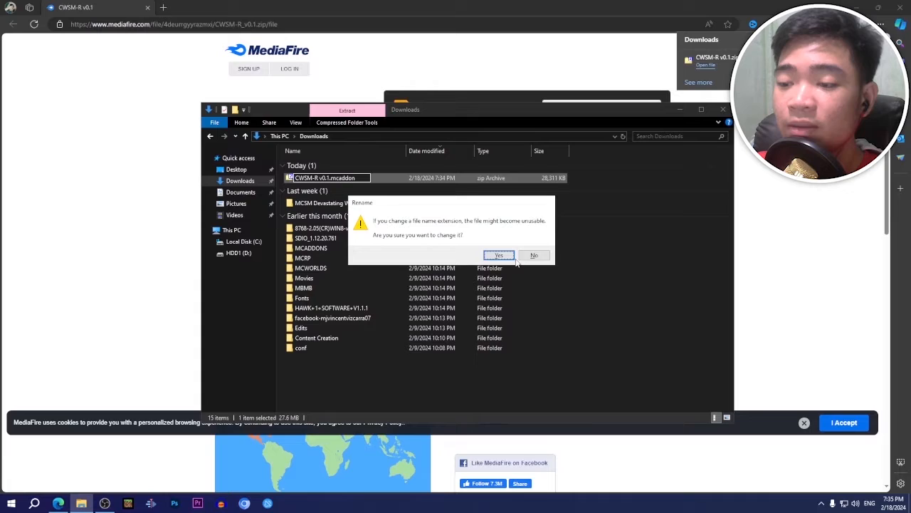
click(499, 254)
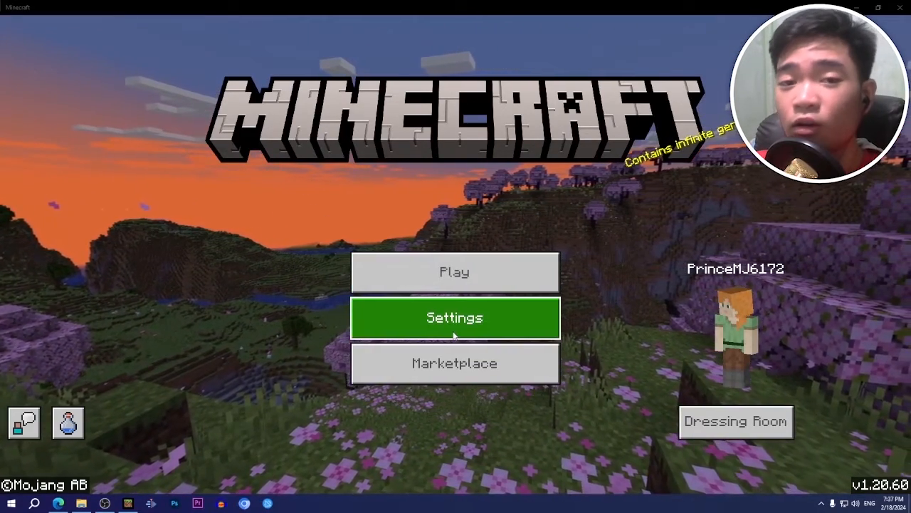
- Check Settings > Storage resource packs to confirm CWSBP is installed
click(454, 317)
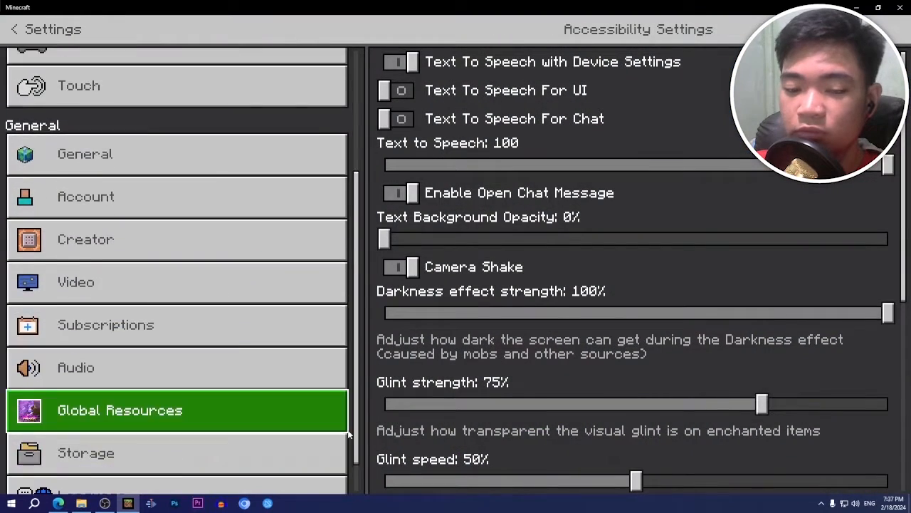
click(85, 452)
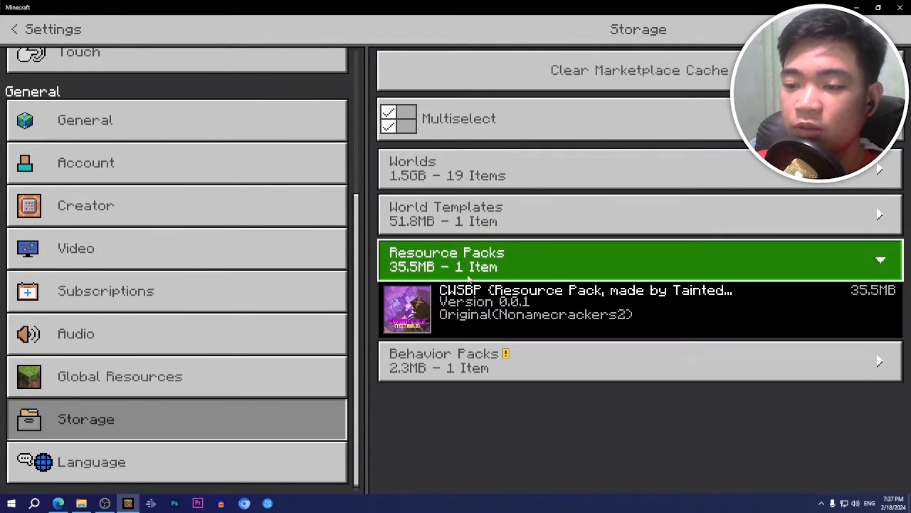
click(639, 360)
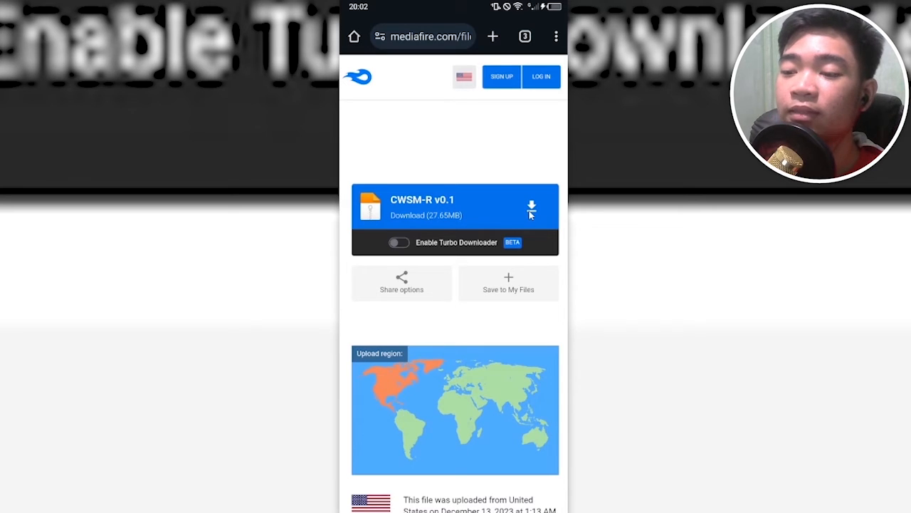
- Download the CWSM-R v0.1 file from the mobile MediaFire page
click(531, 205)
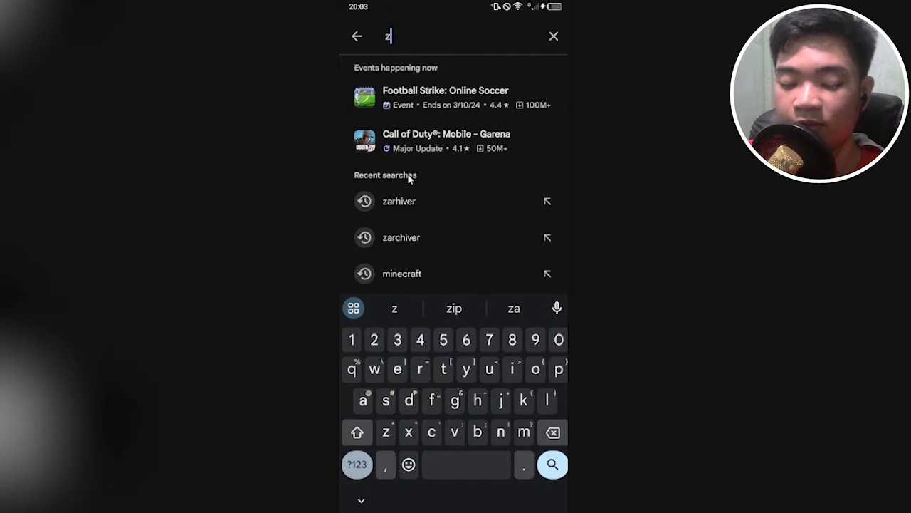
- Find ZArchiver in the Play Store, install it, and enable it
click(401, 237)
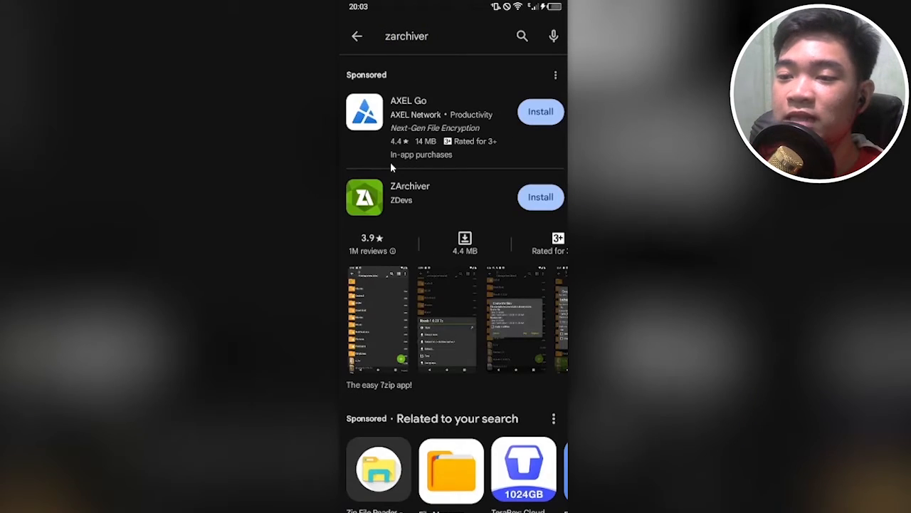
mouse_move(431, 203)
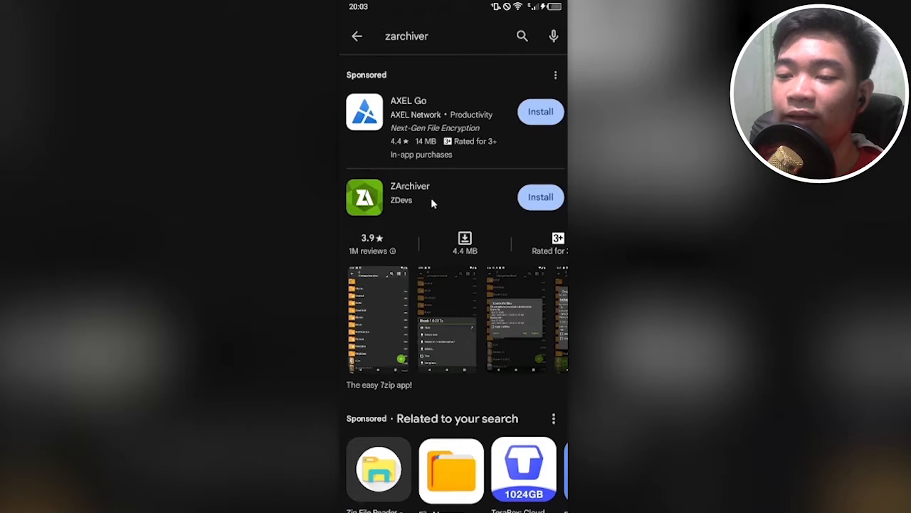
click(540, 198)
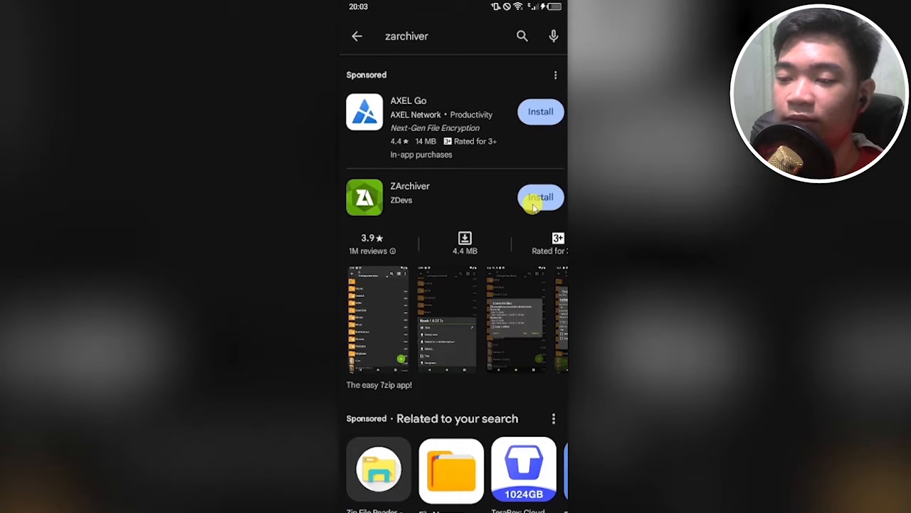
click(541, 197)
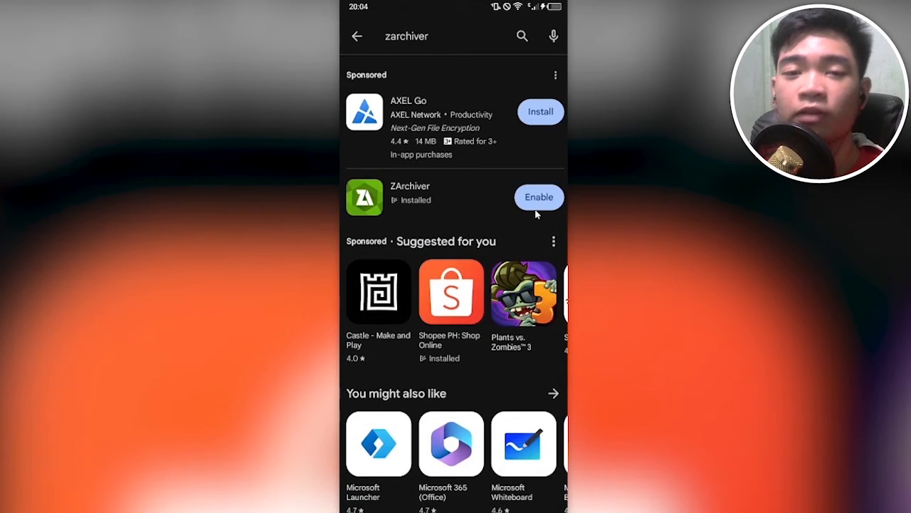
click(539, 197)
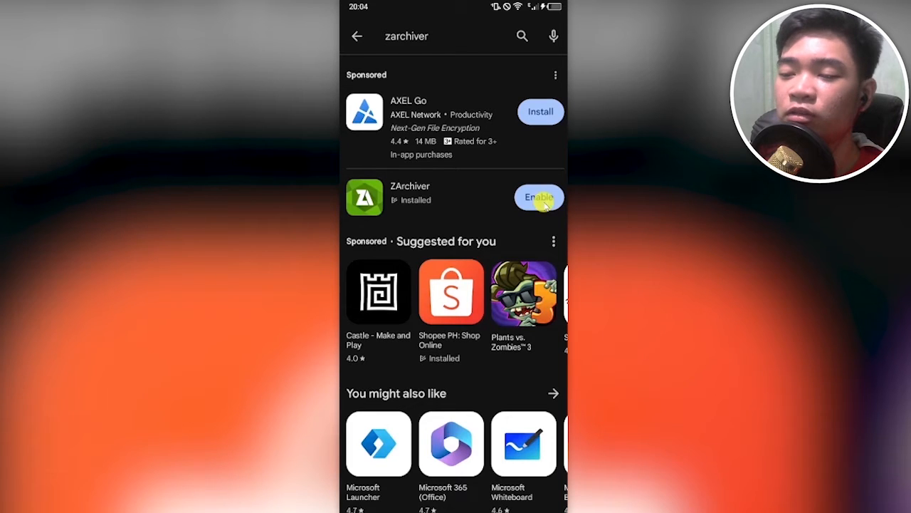
- Grant ZArchiver file access and rename CWSM-R v0.1.zip in Download to .mcaddon
click(539, 198)
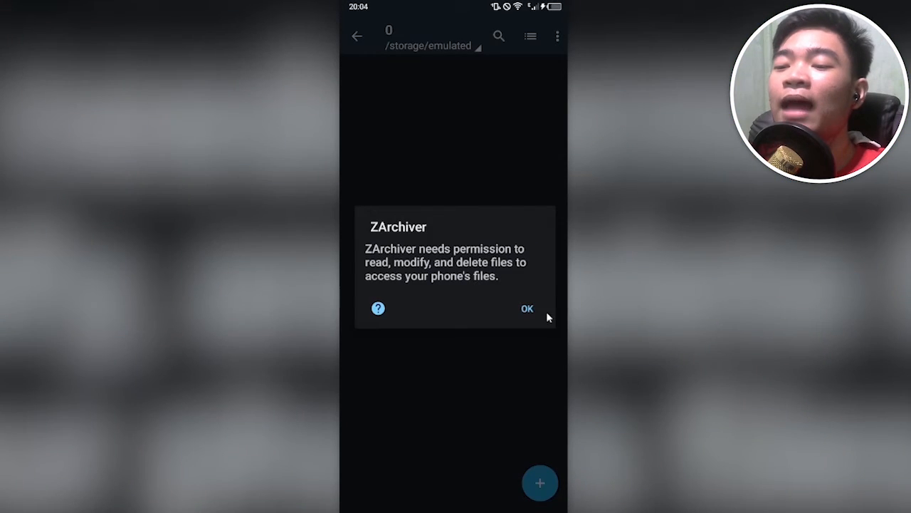
click(526, 309)
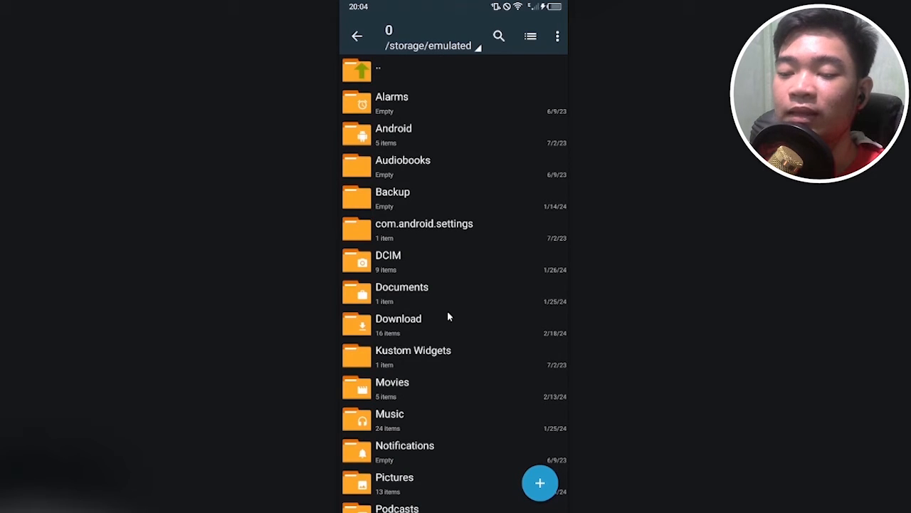
click(399, 318)
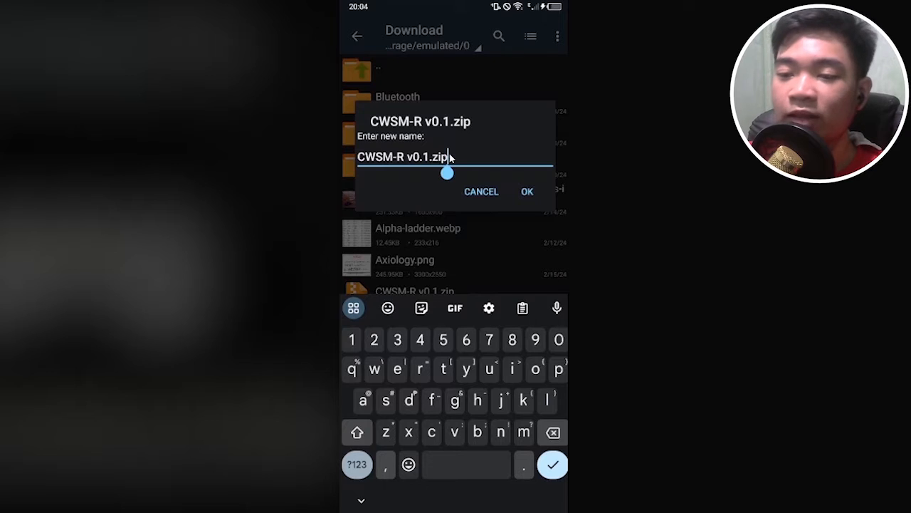
key(BackSpace)
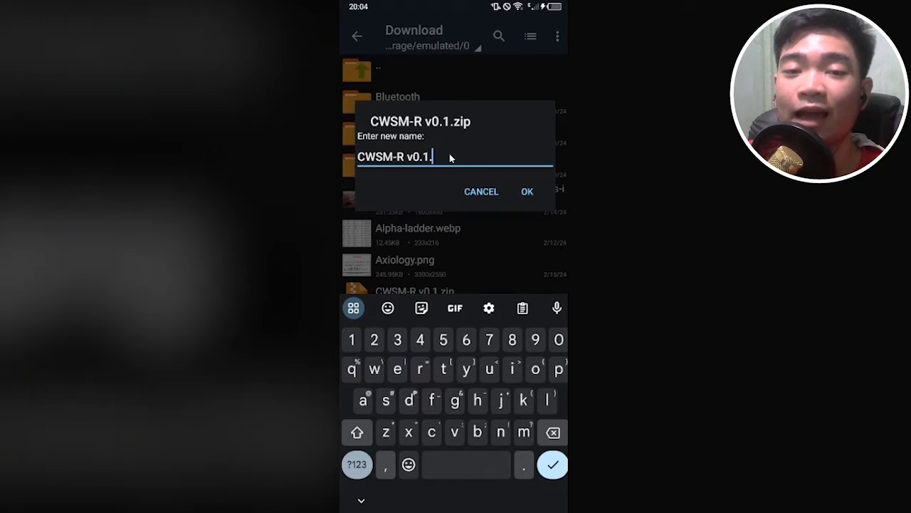
text(mcaddon)
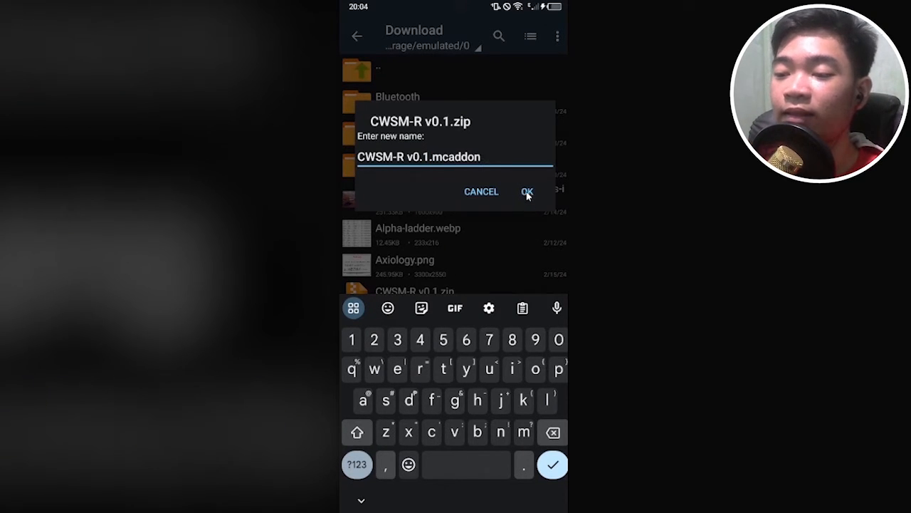
click(527, 192)
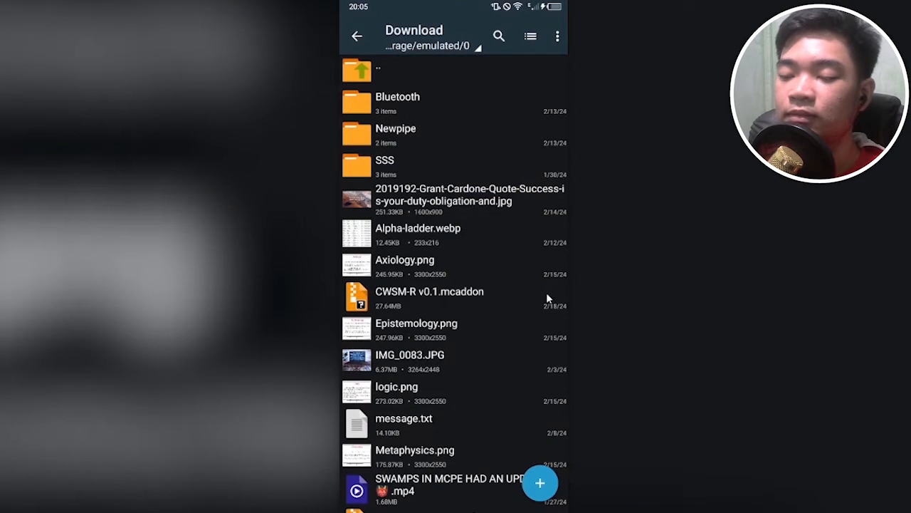
- Open CWSM-R v0.1.mcaddon with Minecraft, set to always
click(429, 295)
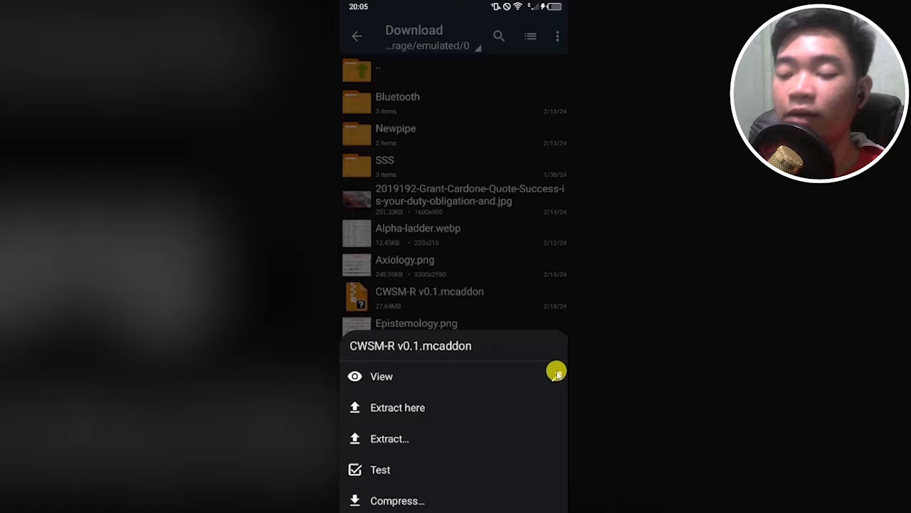
click(381, 376)
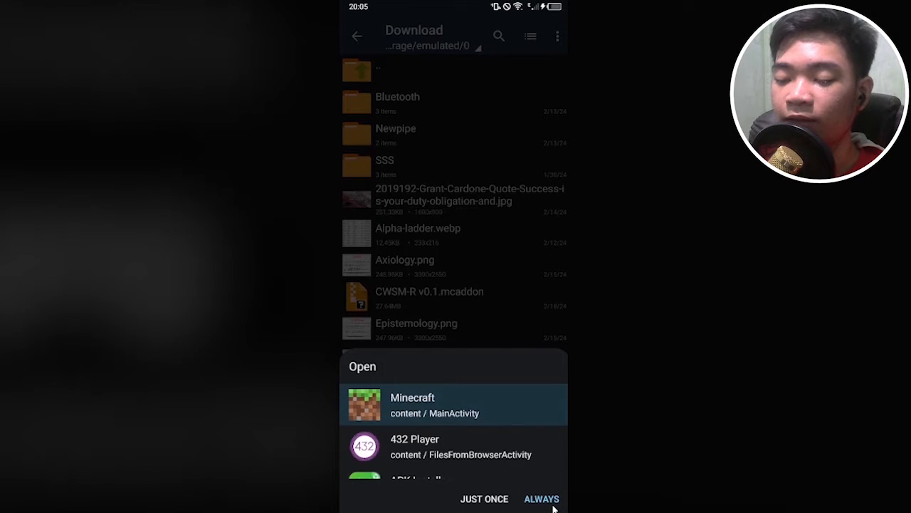
click(542, 498)
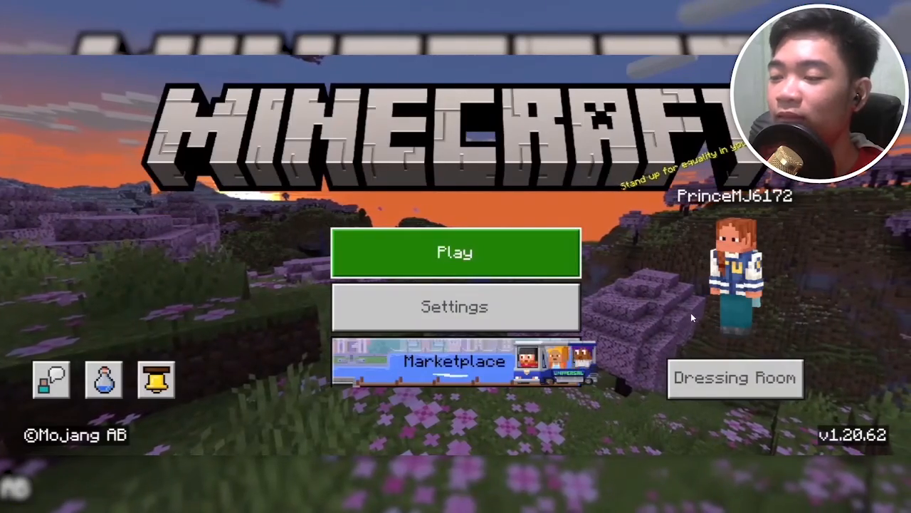
mouse_move(526, 307)
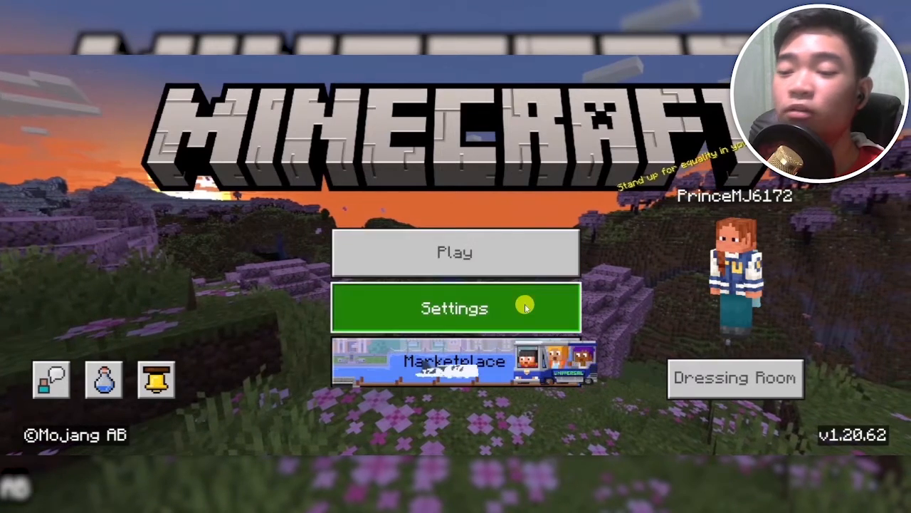
- Scroll Settings > Storage to confirm the CWSBP behaviour pack is listed
click(455, 307)
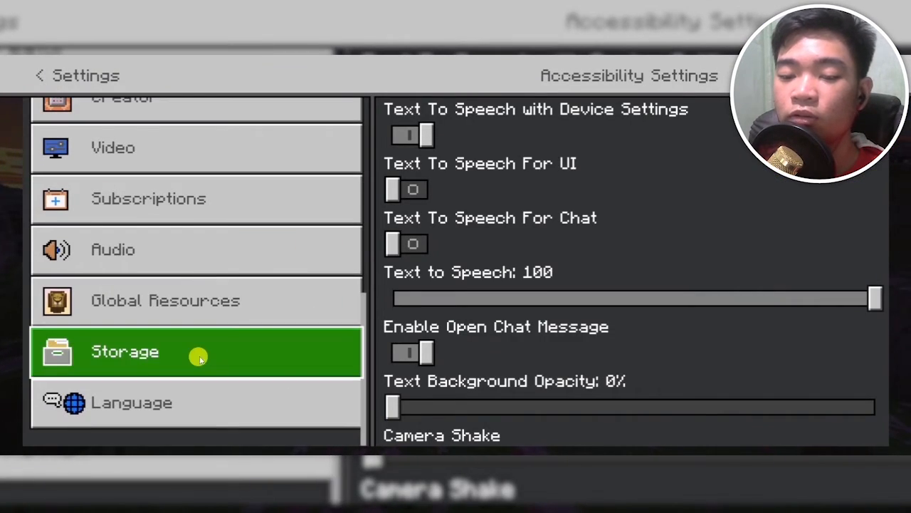
click(124, 351)
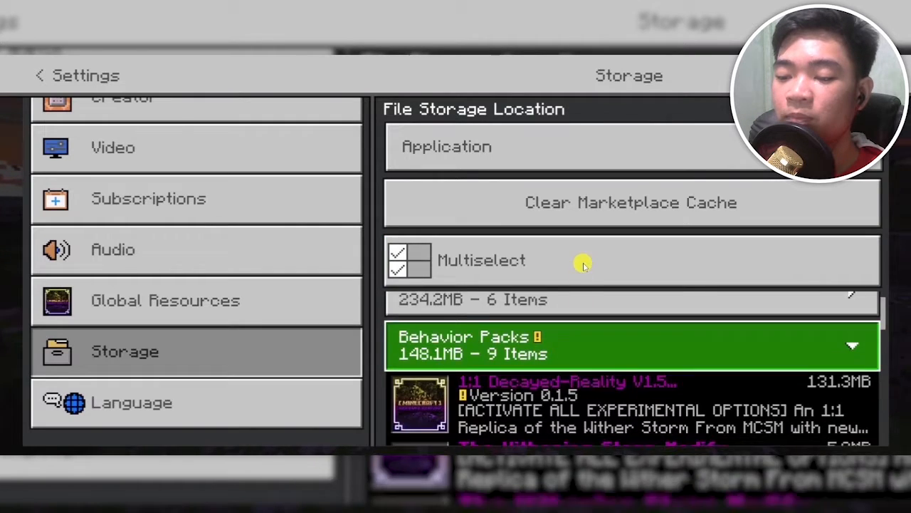
scroll(down, 3)
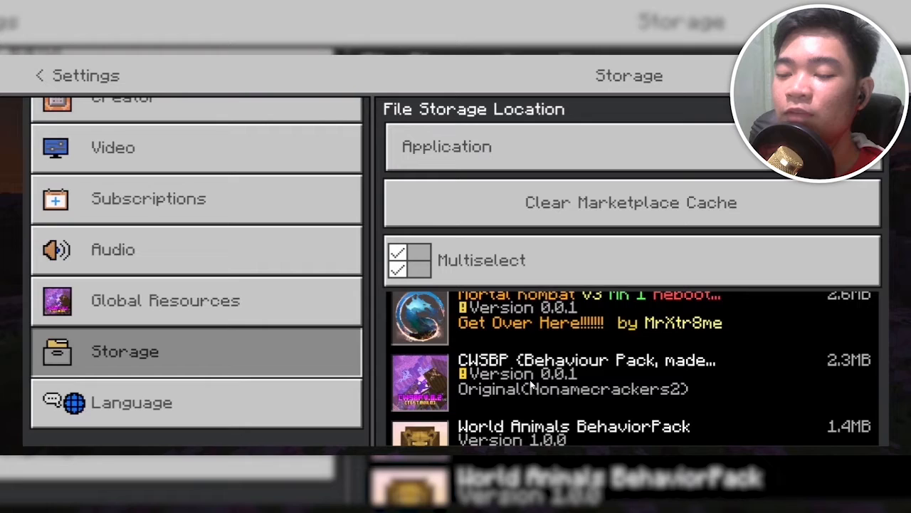
scroll(down, 3)
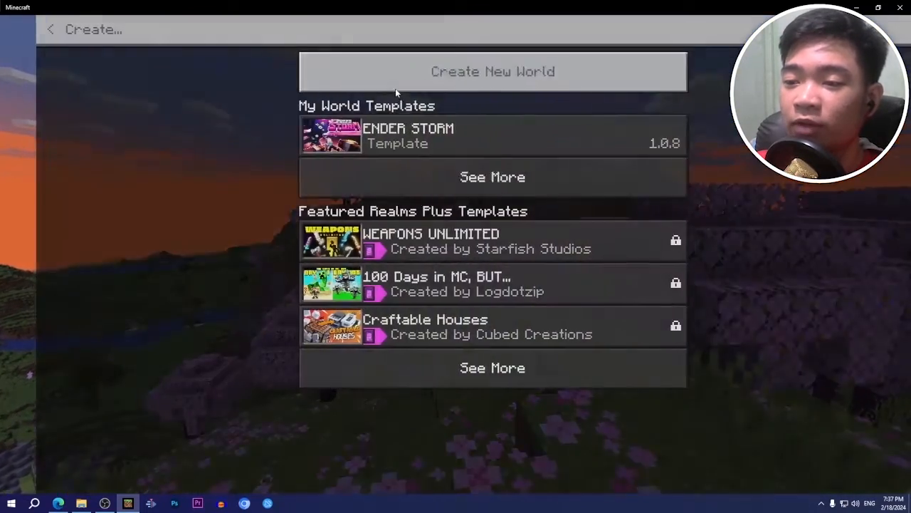
- Create a new world and activate the CWSBP resource pack and behaviour pack
click(492, 71)
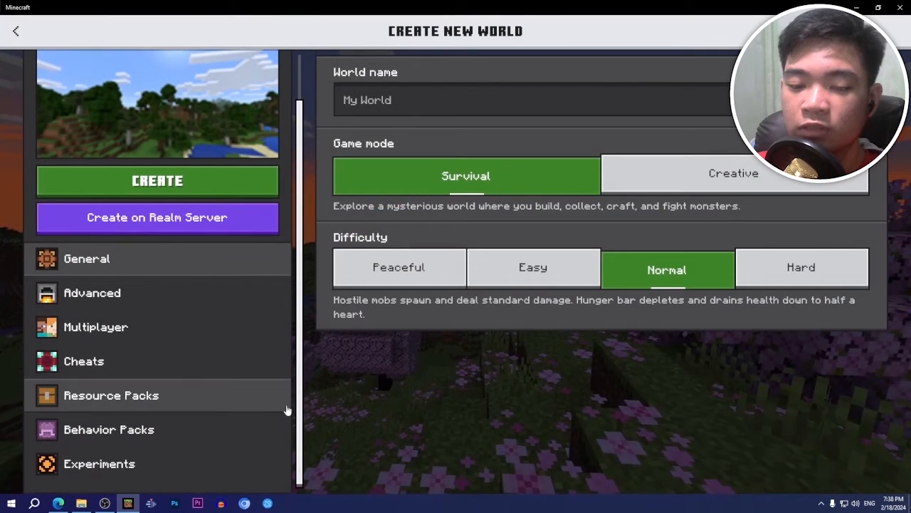
click(111, 395)
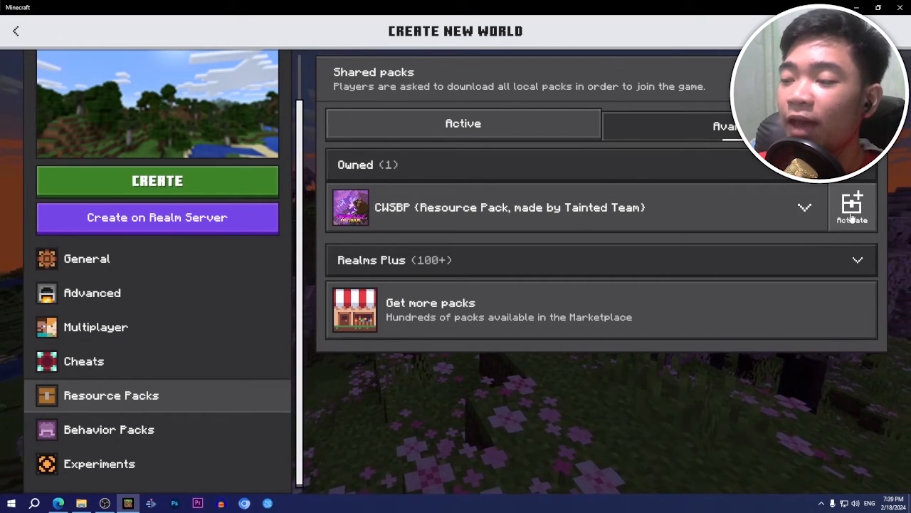
click(853, 208)
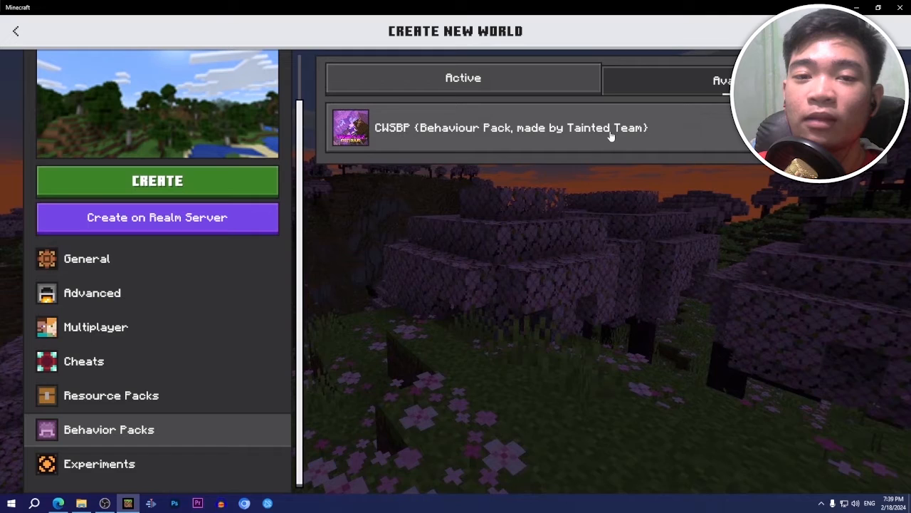
click(739, 80)
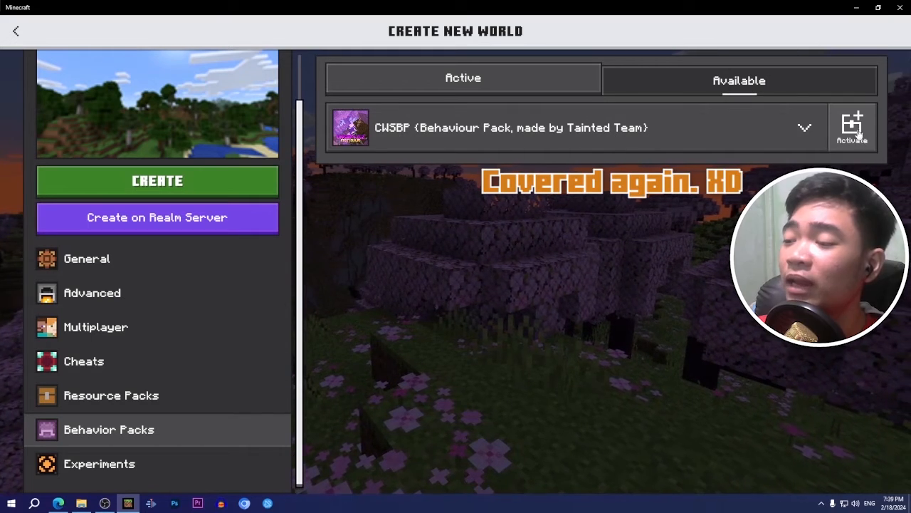
click(852, 127)
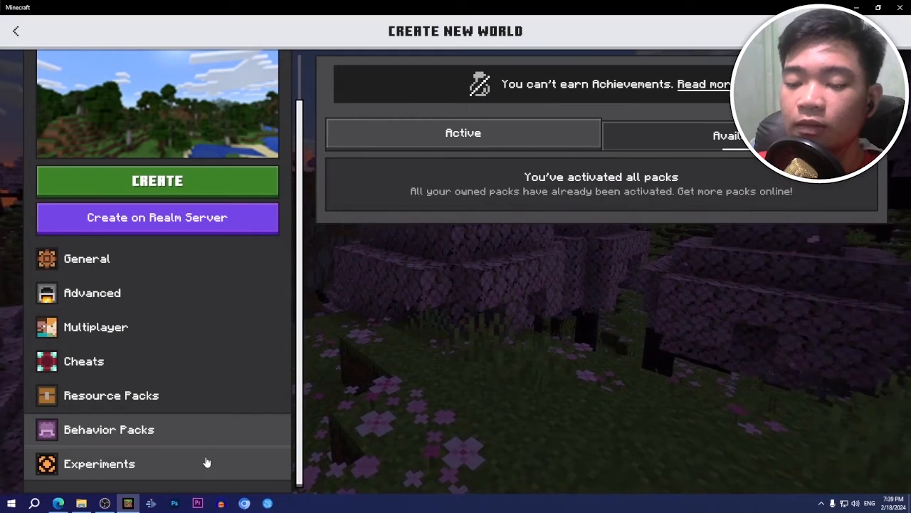
- Turn on Holiday Creator Features, Custom biomes, Upcoming Creator Features and Beta APIs experiments
click(99, 464)
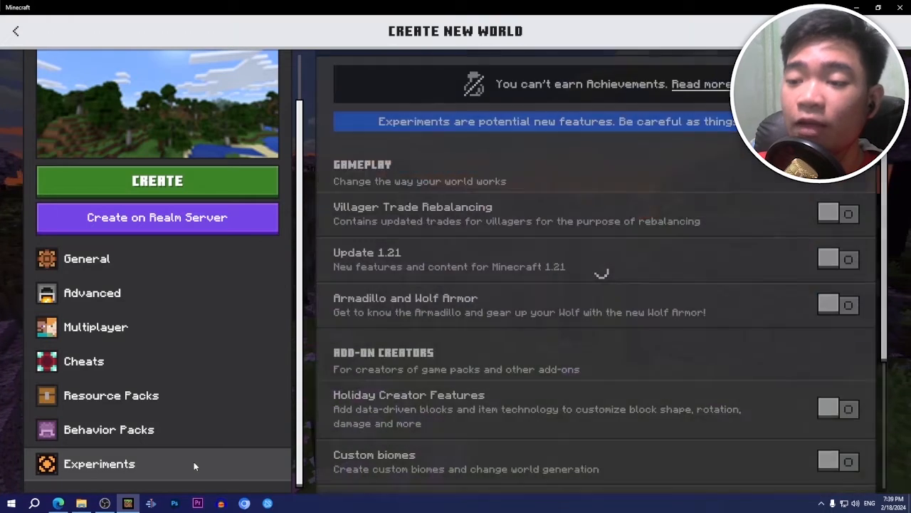
scroll(down, 3)
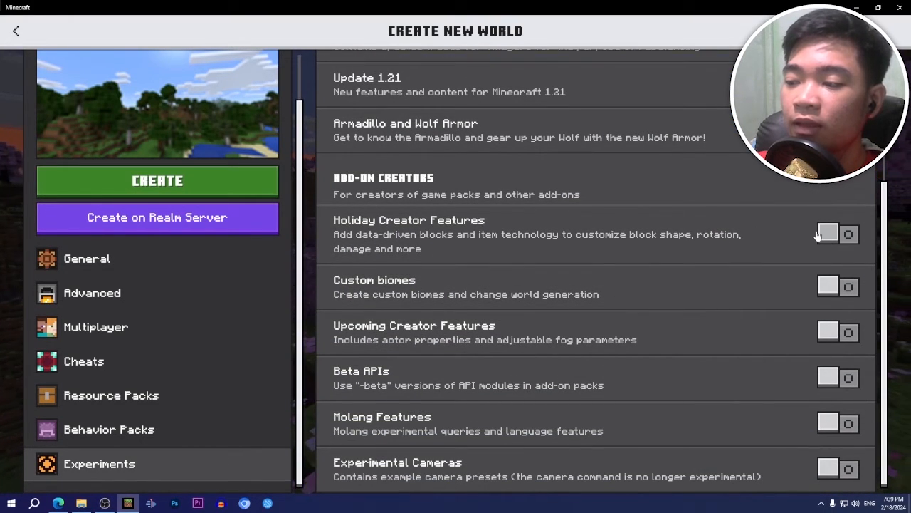
click(827, 234)
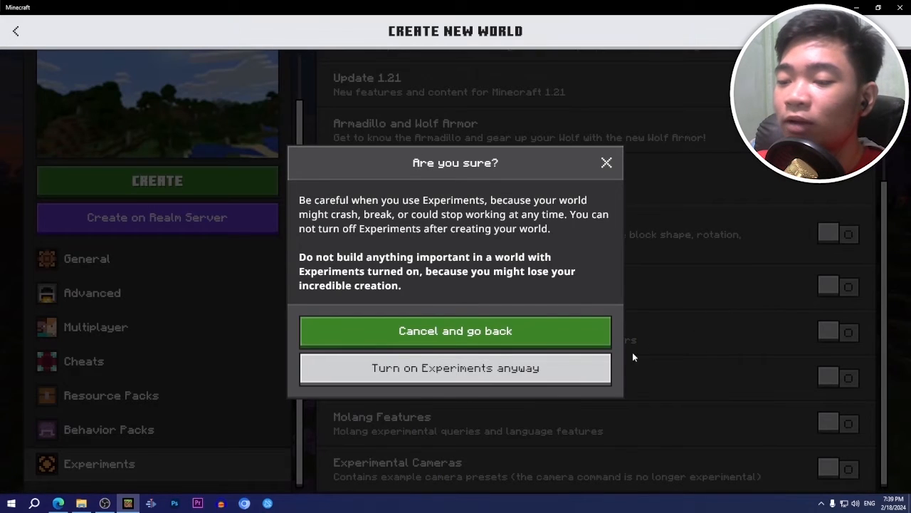
click(455, 367)
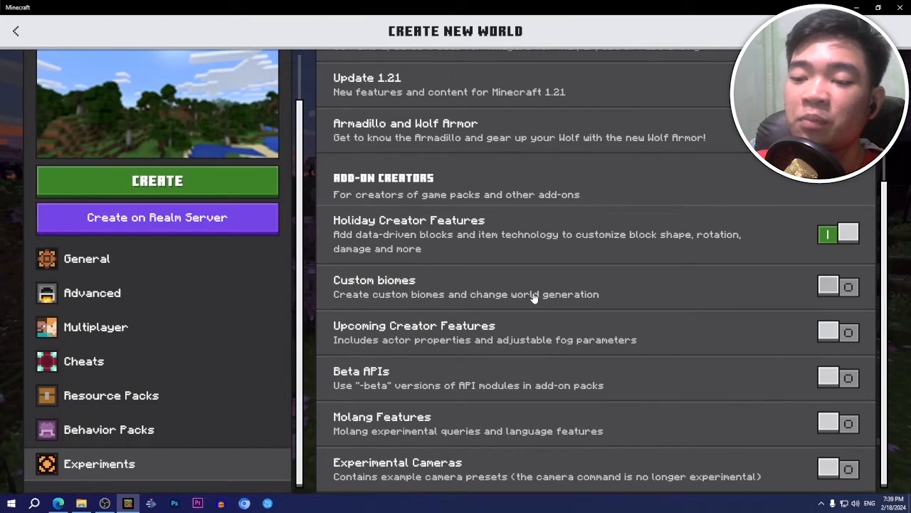
click(838, 286)
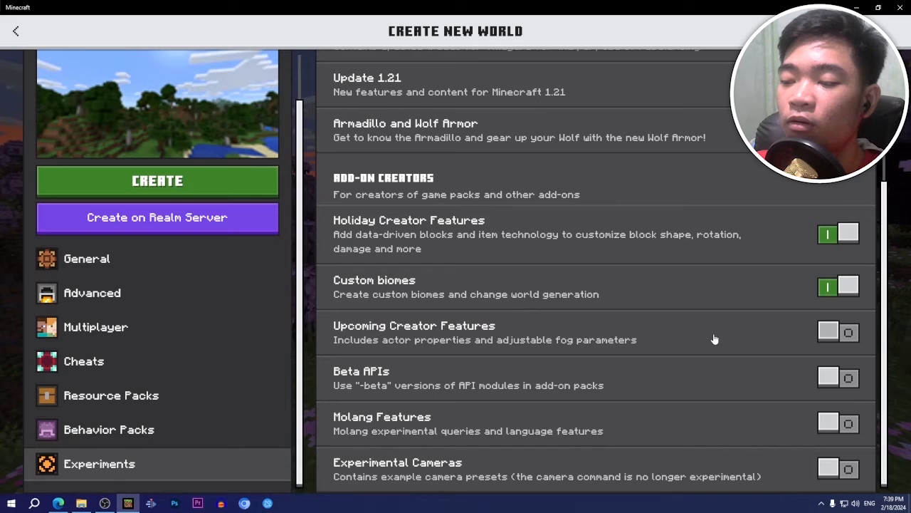
click(838, 332)
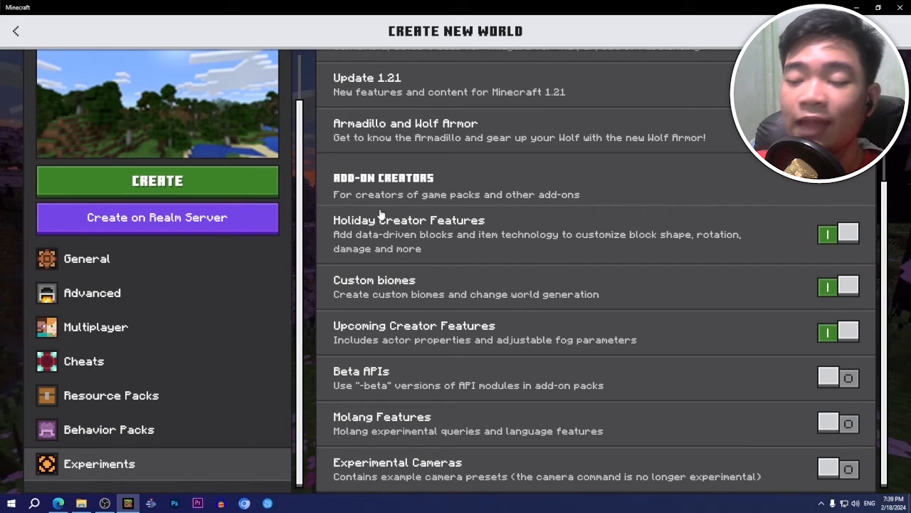
click(838, 378)
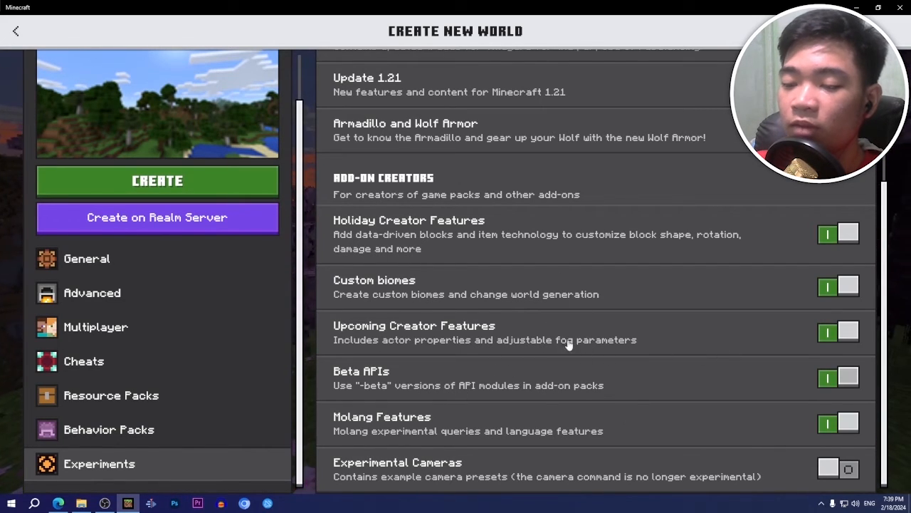
mouse_move(366, 395)
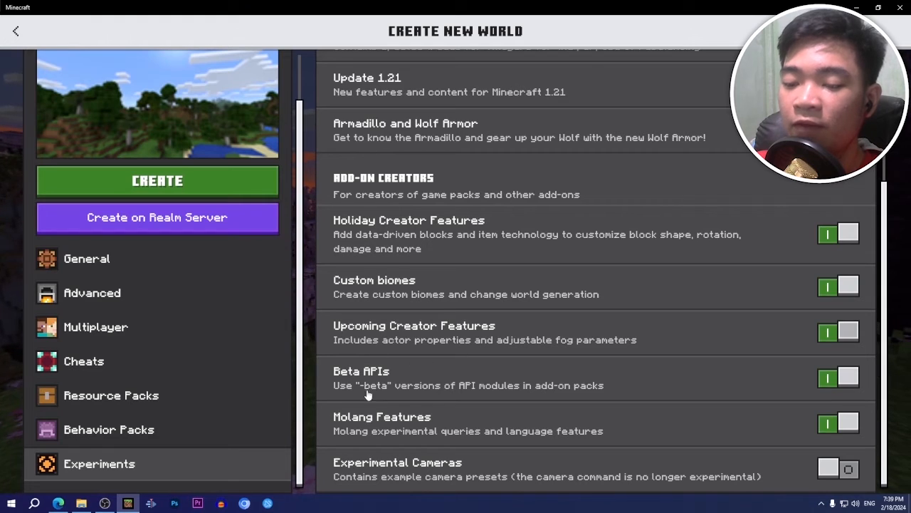
mouse_move(477, 470)
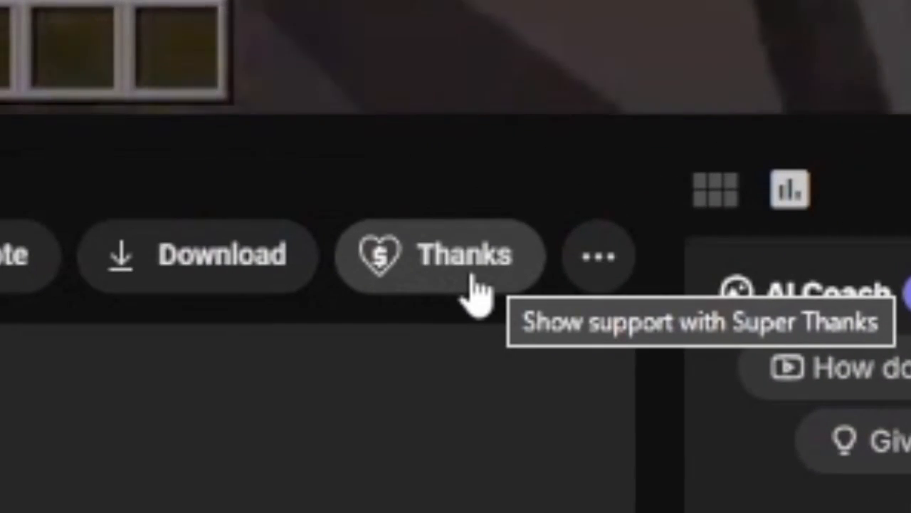
- Open Super Thanks and drag the amount to the ₱12,500.00 maximum
click(440, 255)
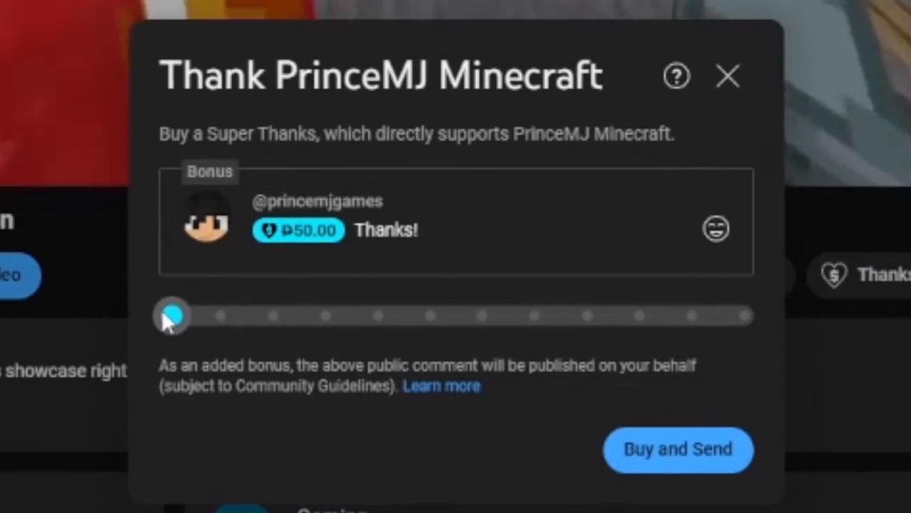
drag(171, 316, 751, 315)
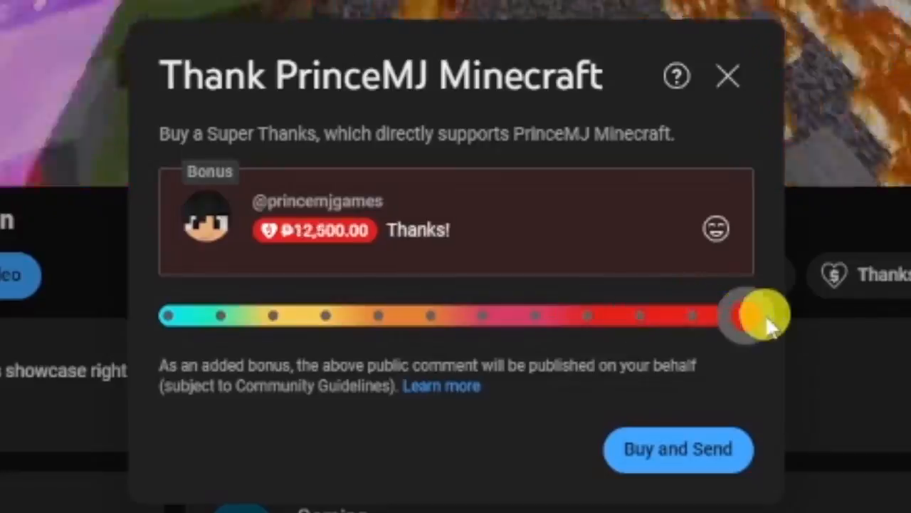
click(727, 76)
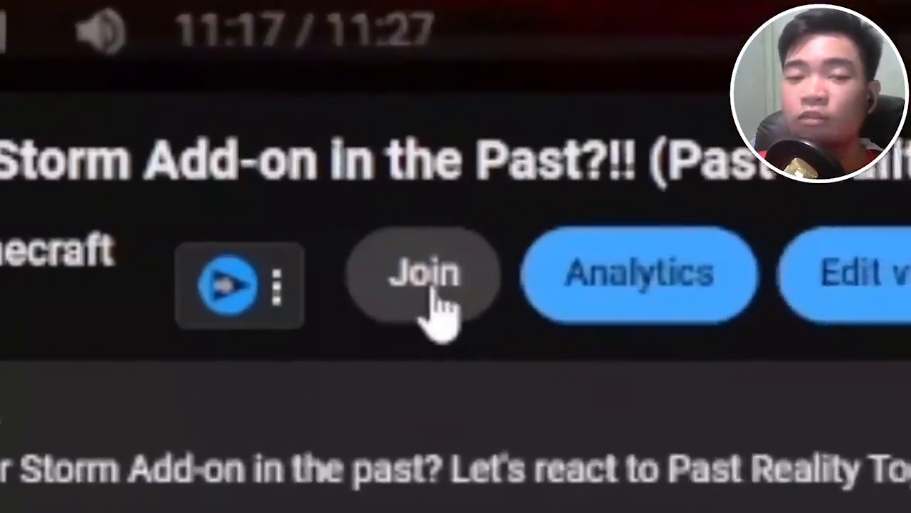
- Show PrinceMJ Minecraft's ₱99/month Marquess/Marchioness membership tier via the video's Join option
click(424, 275)
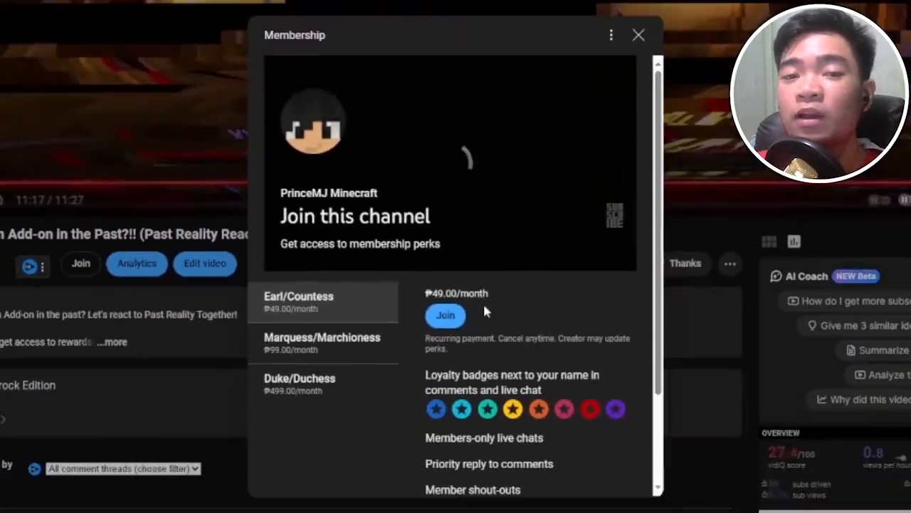
click(322, 343)
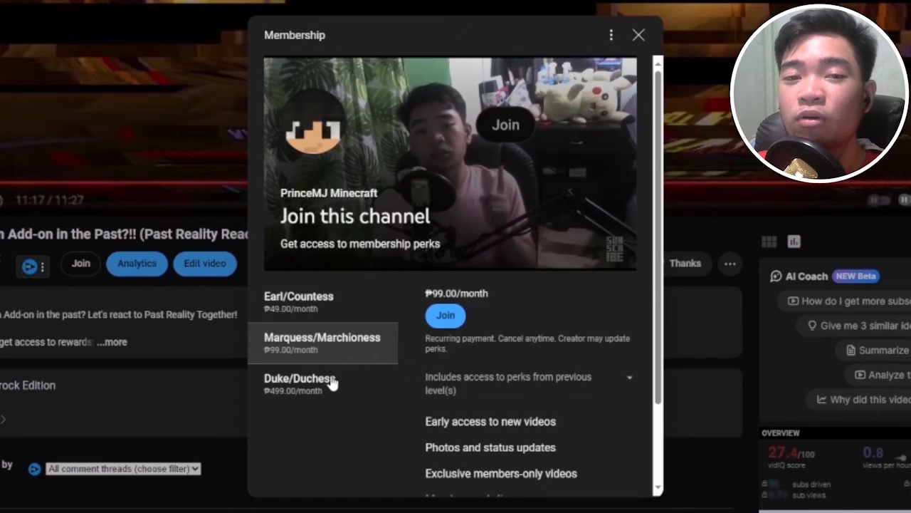